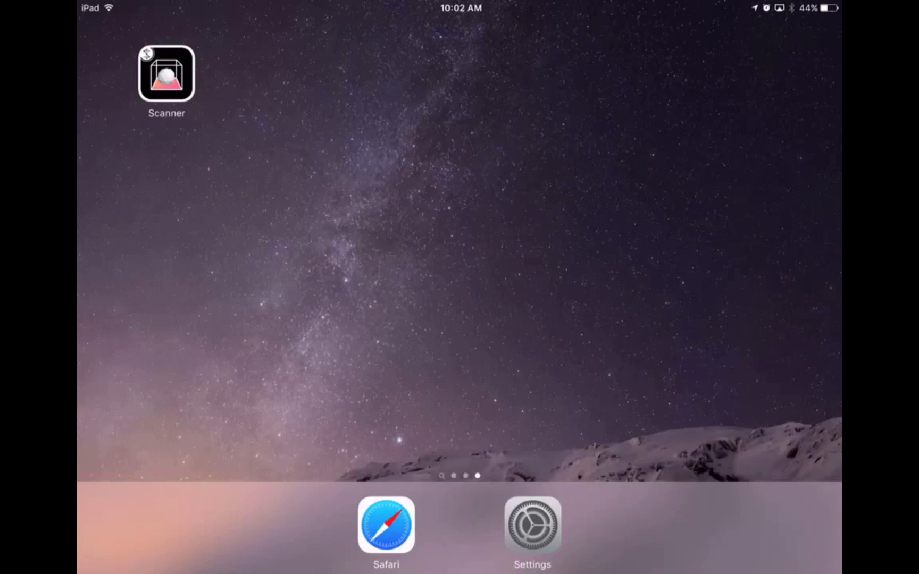
- Launch the Scanner app from the iPad home screen
{"action": "left_click", "coordinate": [166, 76]}
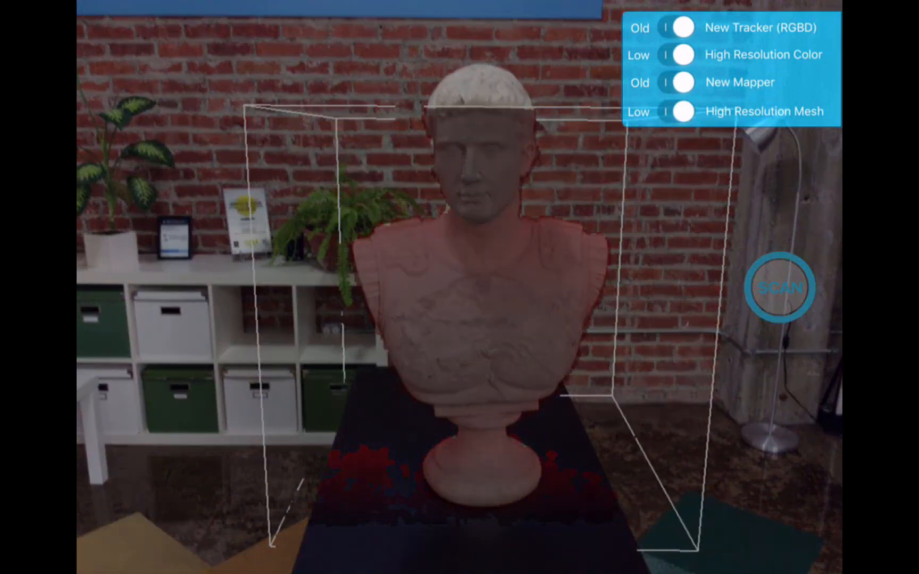
{"action": "left_click", "coordinate": [683, 112]}
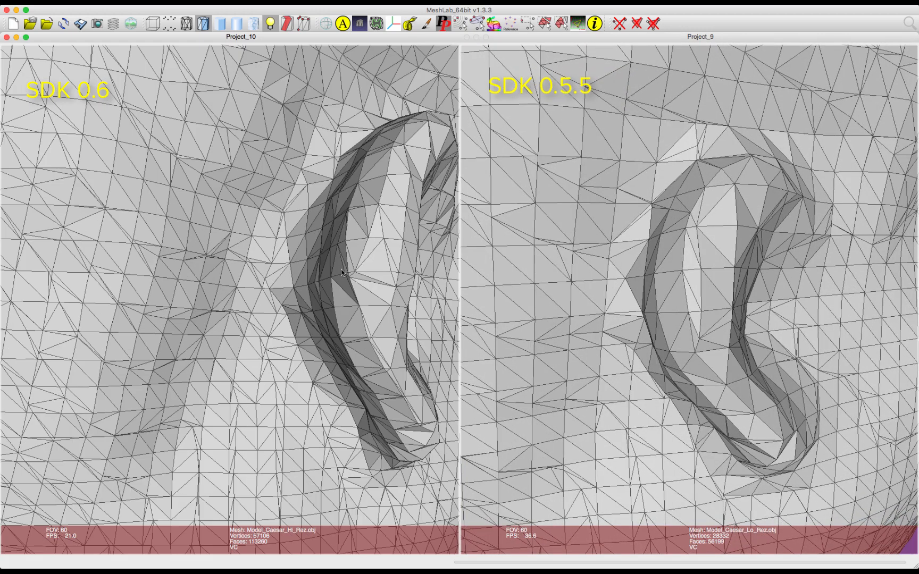
- Rotate the two ear meshes so the SDK 0.6 and 0.5.5 scans sit at matching angles
{"action": "left_click_drag", "start_coordinate": [341, 272], "coordinate": [281, 279]}
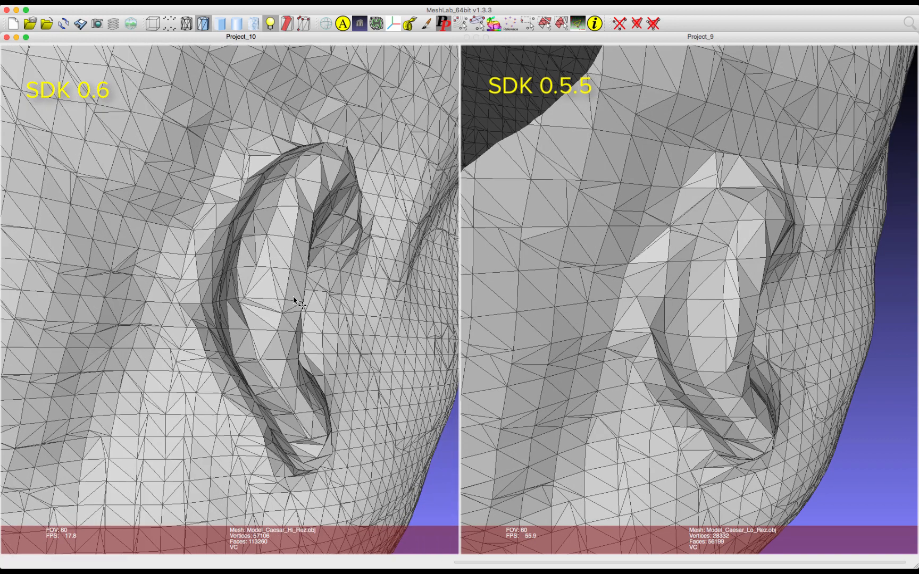
{"action": "left_click_drag", "start_coordinate": [294, 299], "coordinate": [281, 295]}
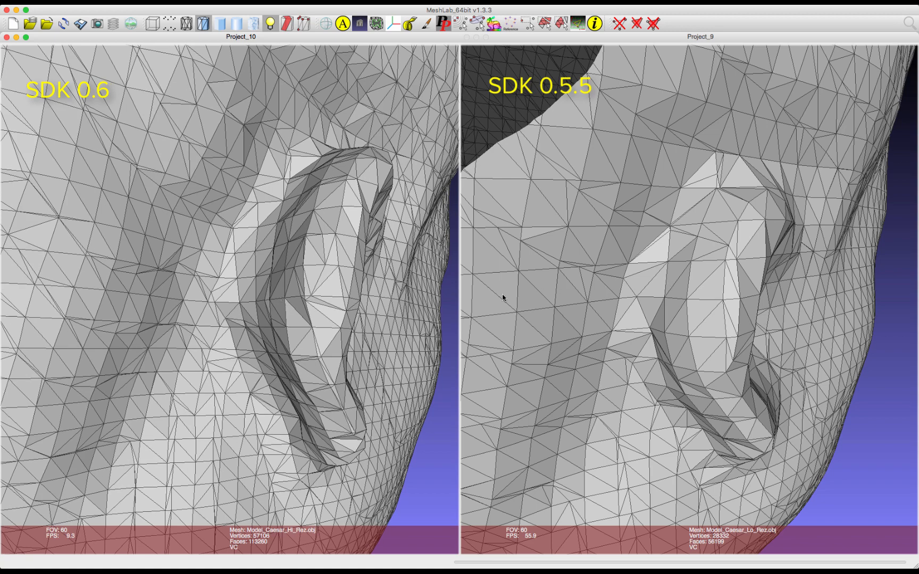
{"action": "mouse_move", "coordinate": [353, 303]}
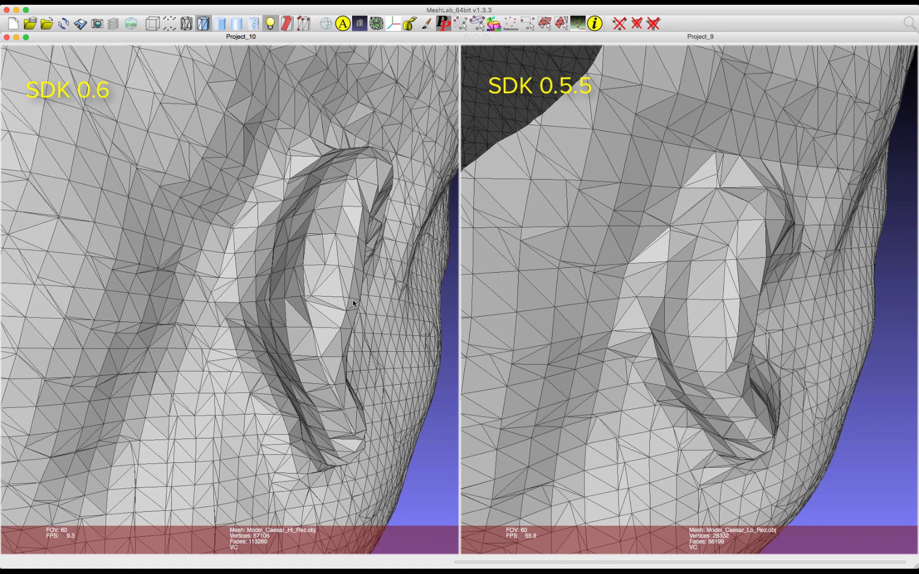